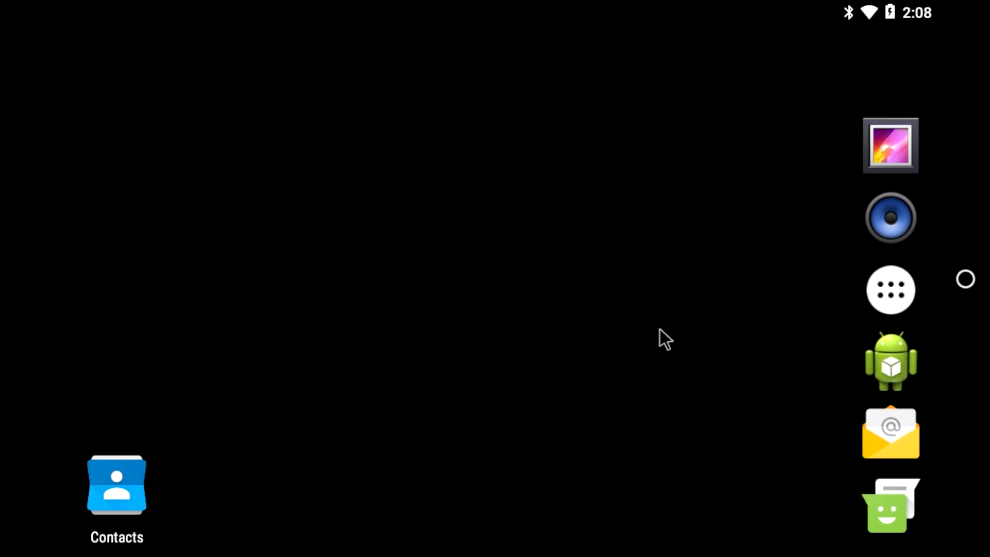
Step: Bring up the app drawer from the home-screen dock
{"action": "left_click", "coordinate": [890, 289]}
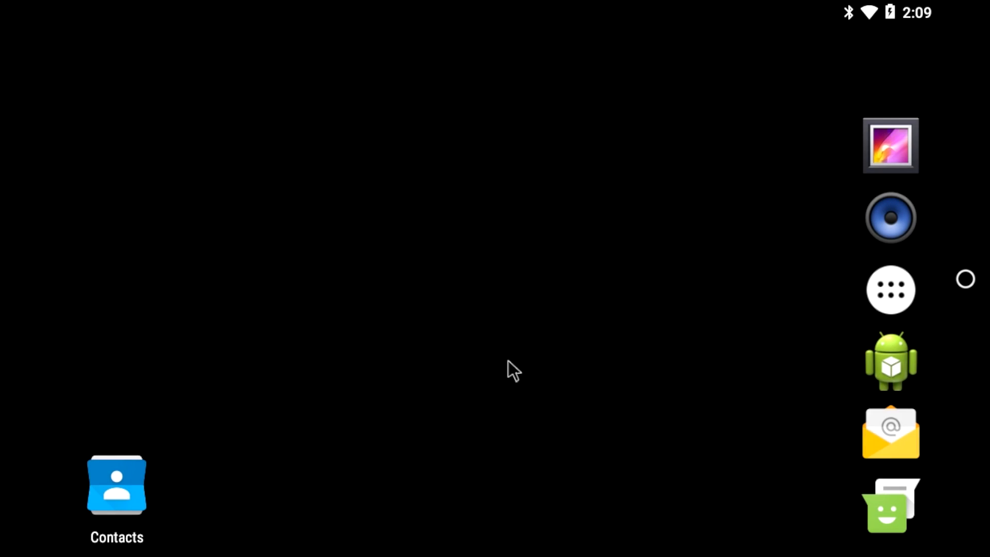
{"action": "mouse_move", "coordinate": [477, 353]}
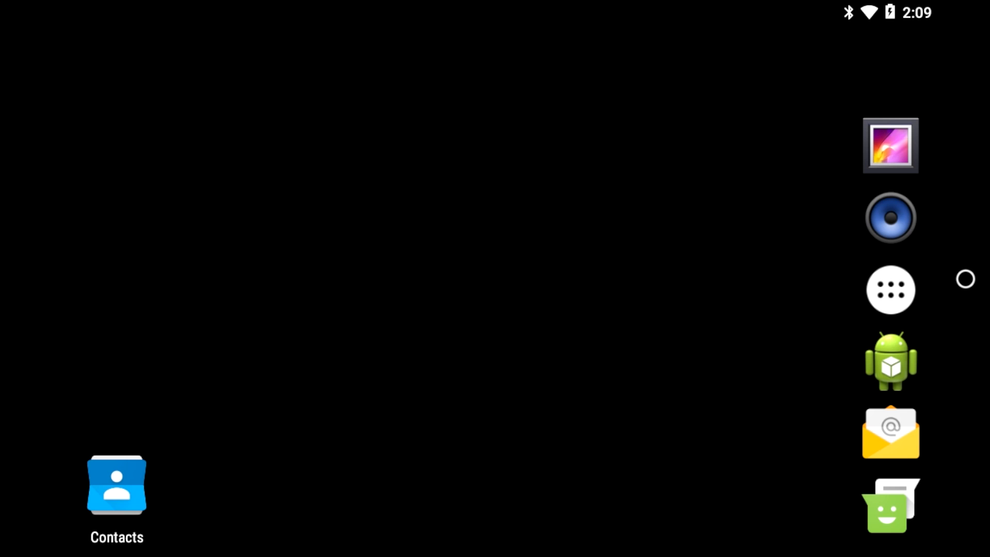
{"action": "mouse_move", "coordinate": [724, 300]}
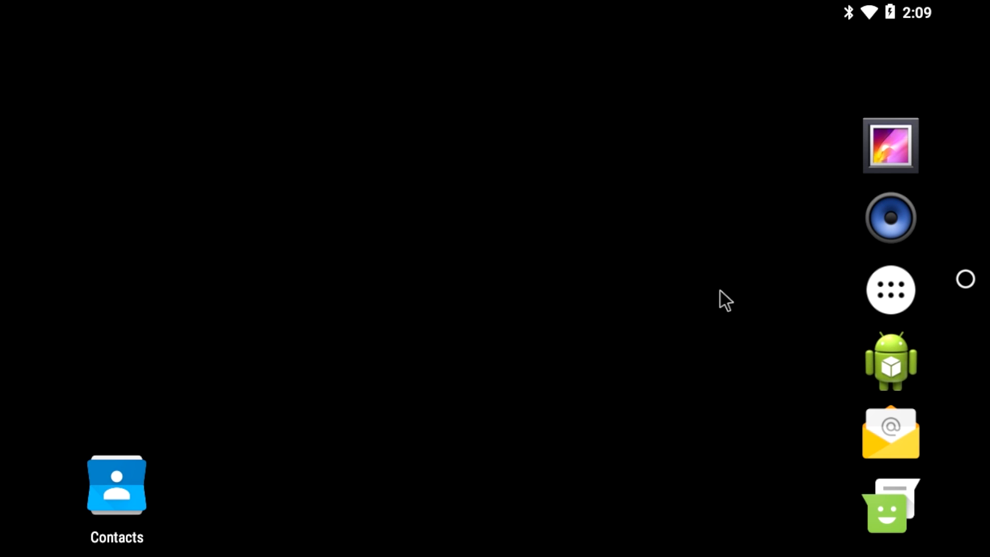
{"action": "mouse_move", "coordinate": [404, 266]}
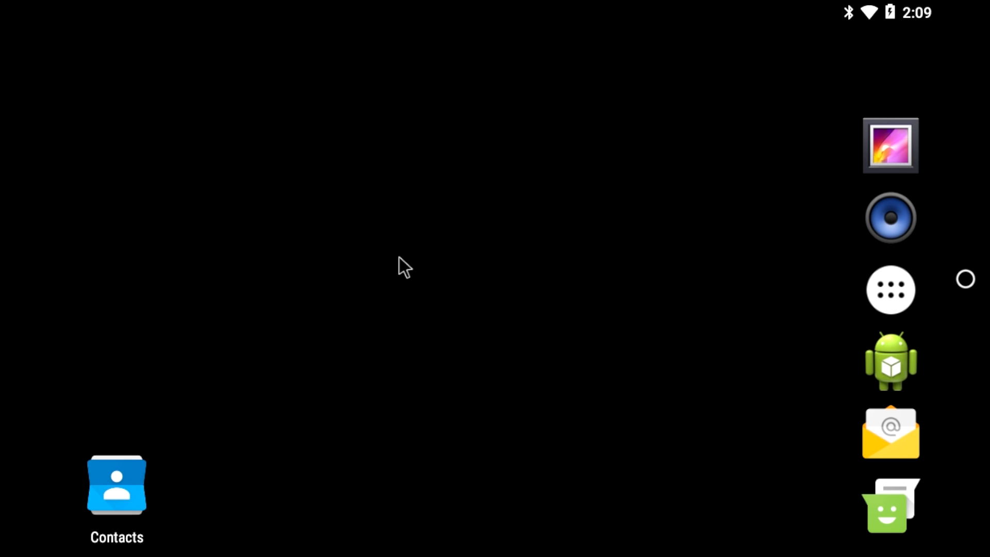
{"action": "mouse_move", "coordinate": [687, 346]}
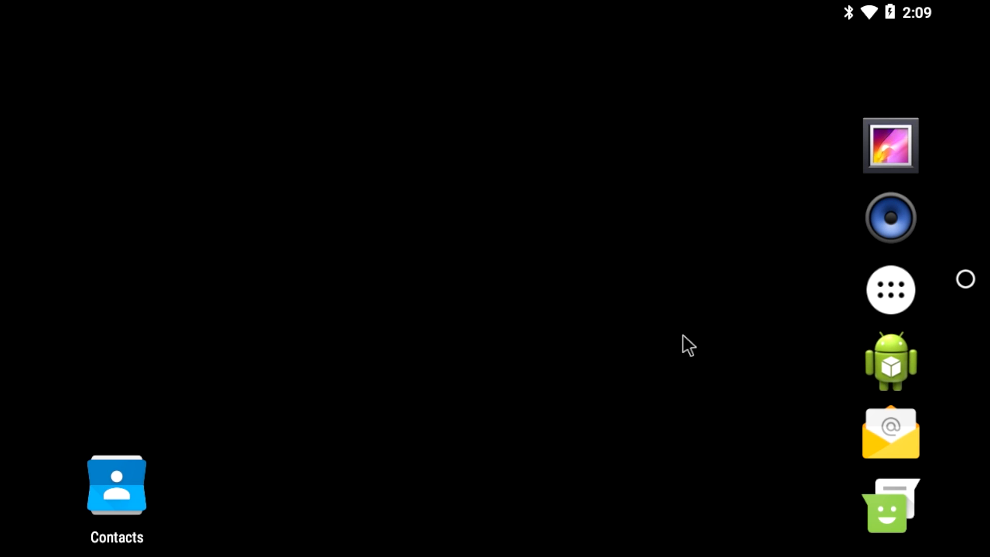
{"action": "mouse_move", "coordinate": [255, 555]}
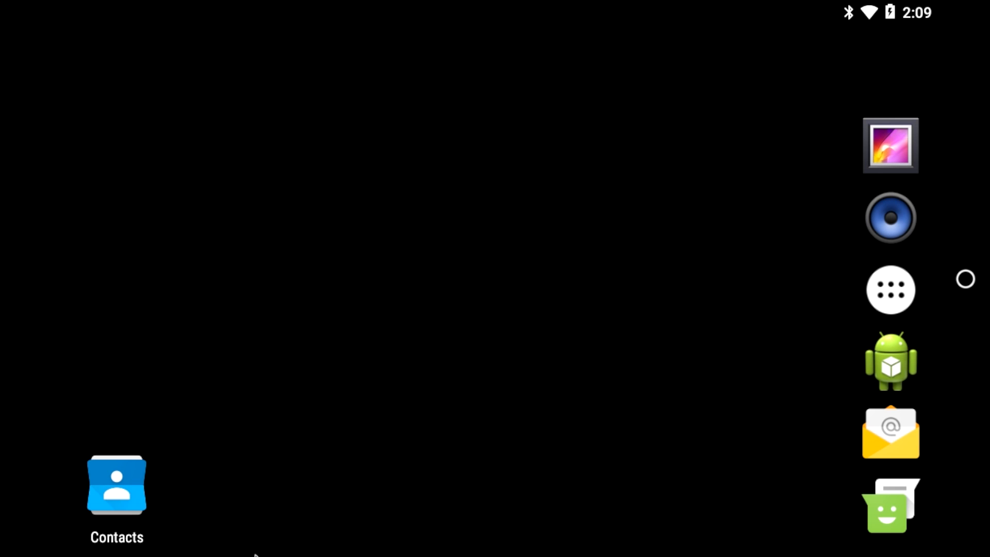
{"action": "mouse_move", "coordinate": [360, 547]}
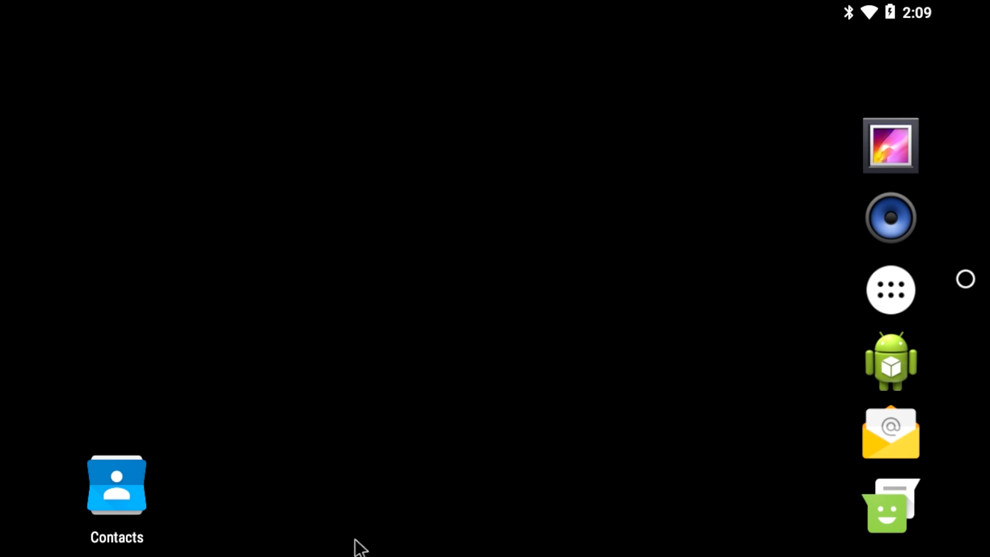
{"action": "mouse_move", "coordinate": [353, 389]}
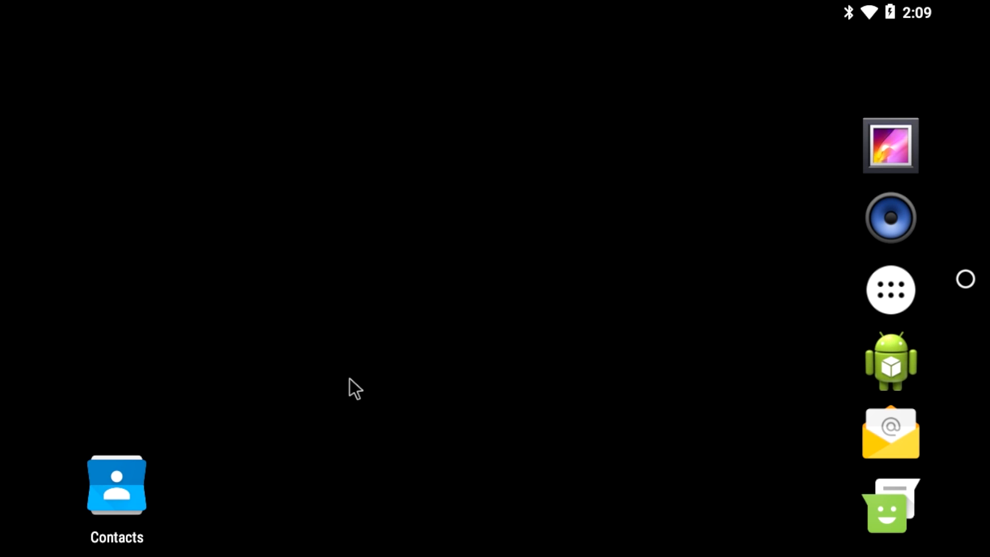
{"action": "mouse_move", "coordinate": [379, 547]}
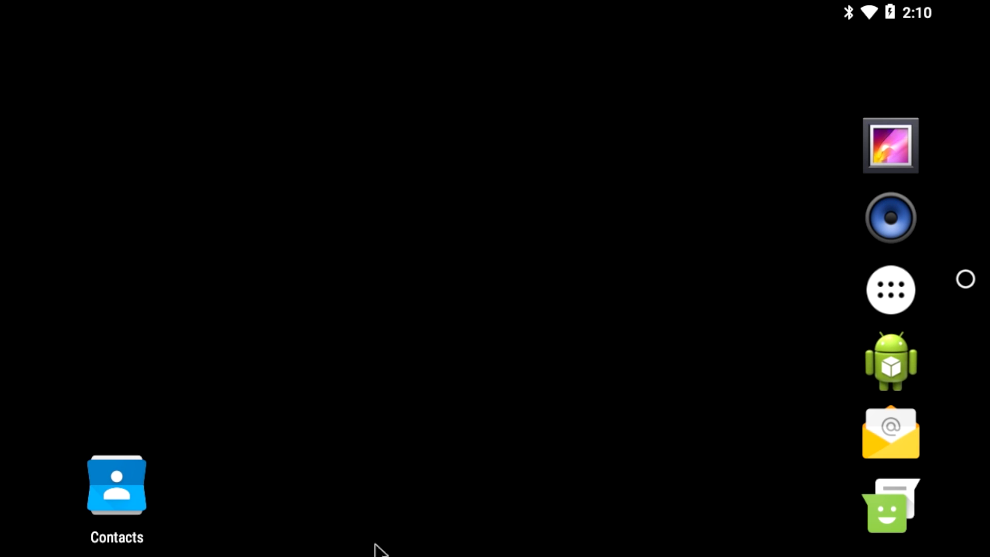
{"action": "mouse_move", "coordinate": [404, 161]}
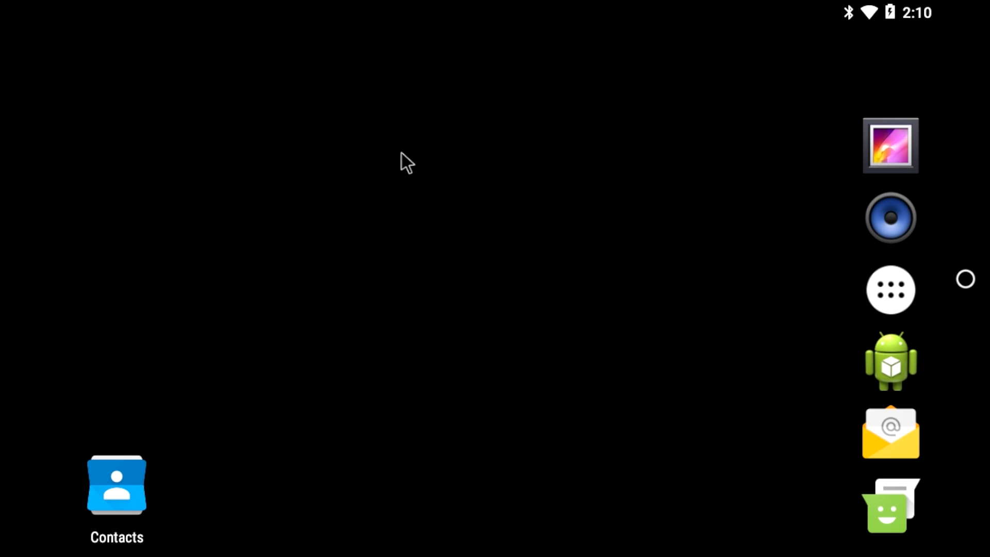
{"action": "mouse_move", "coordinate": [205, 555]}
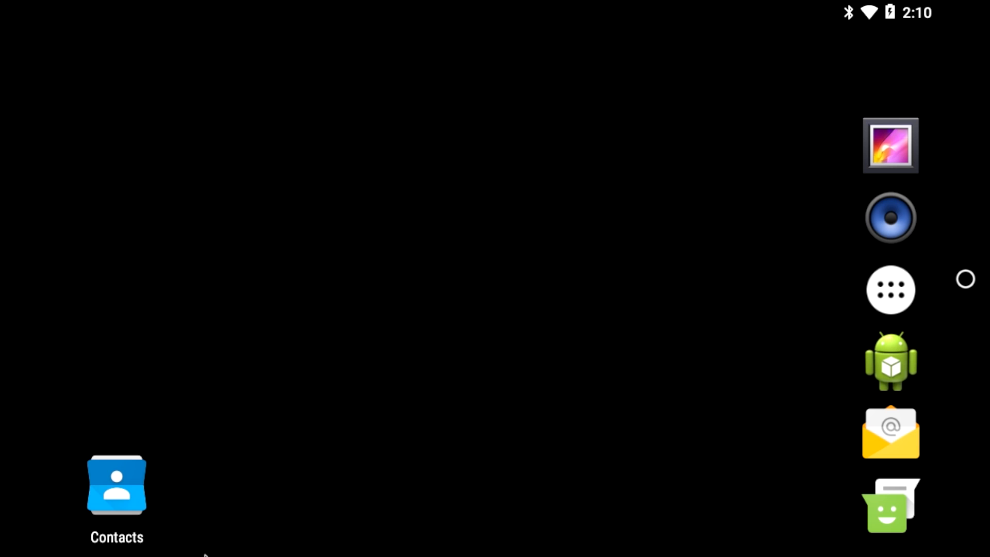
{"action": "mouse_move", "coordinate": [505, 555]}
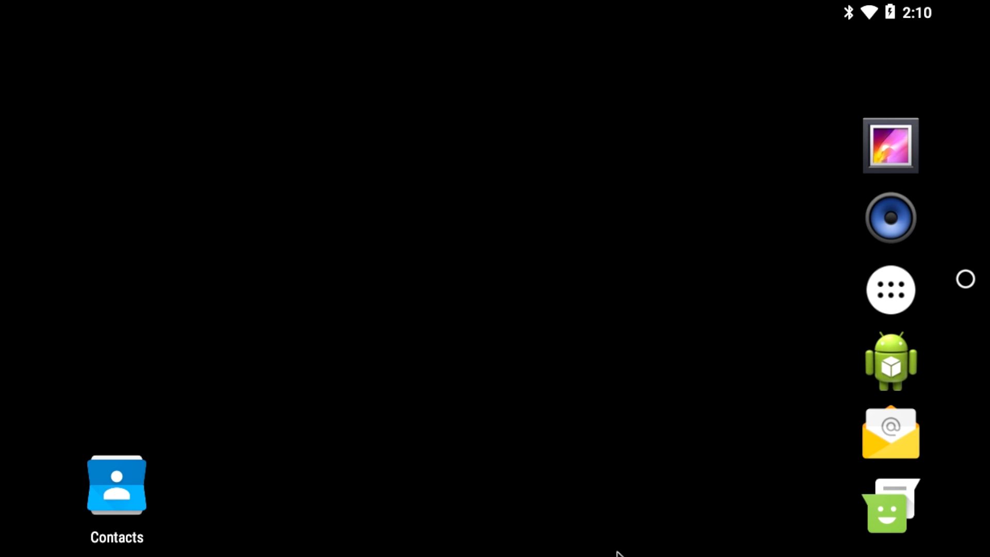
{"action": "mouse_move", "coordinate": [519, 545]}
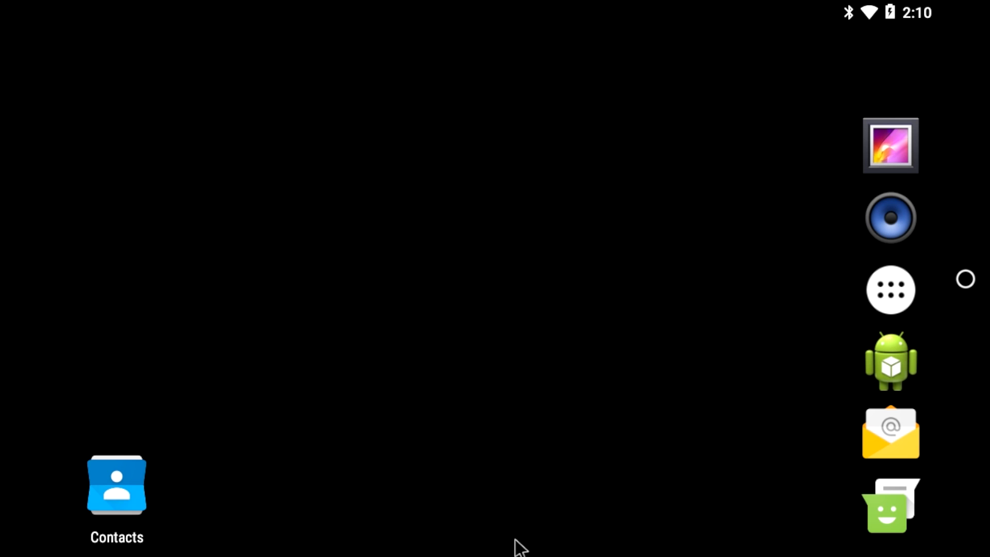
{"action": "mouse_move", "coordinate": [721, 505]}
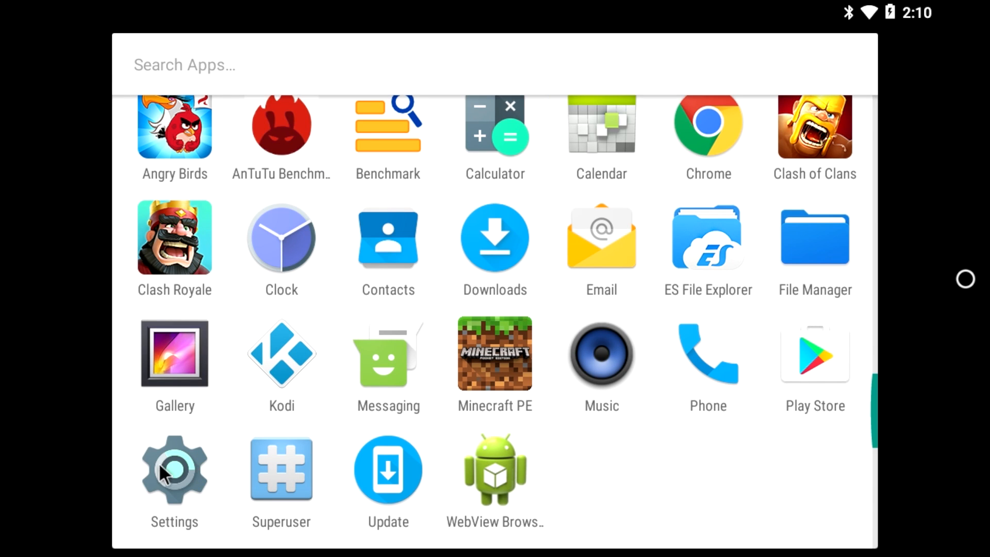
Step: Open Settings from the app list and go into the System section showing Android 7.0
{"action": "left_click", "coordinate": [174, 470]}
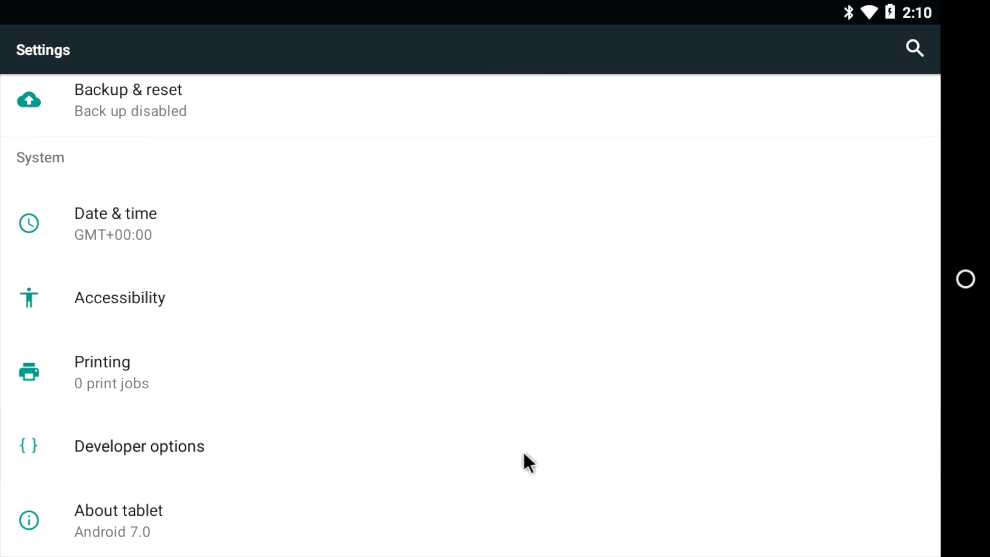
{"action": "mouse_move", "coordinate": [219, 514]}
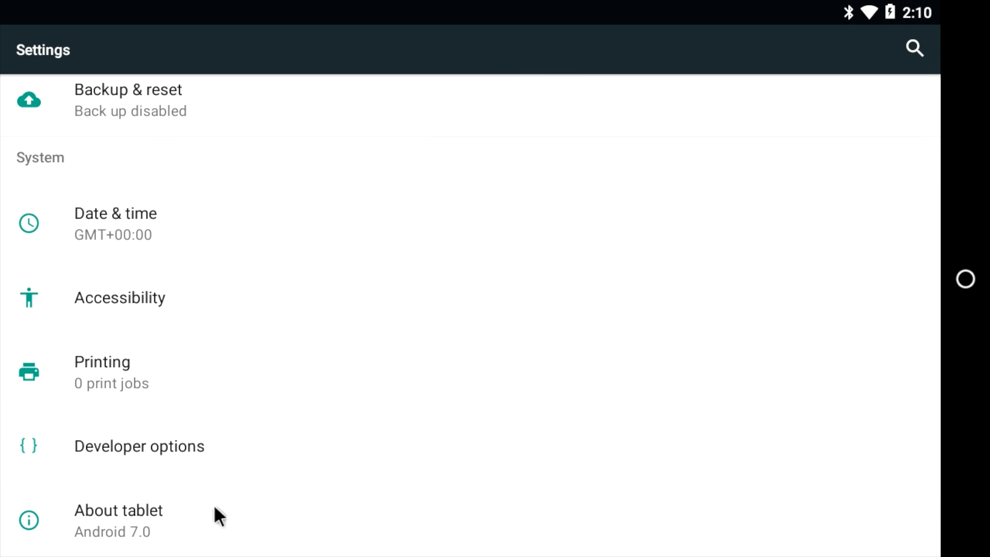
{"action": "left_click", "coordinate": [146, 520]}
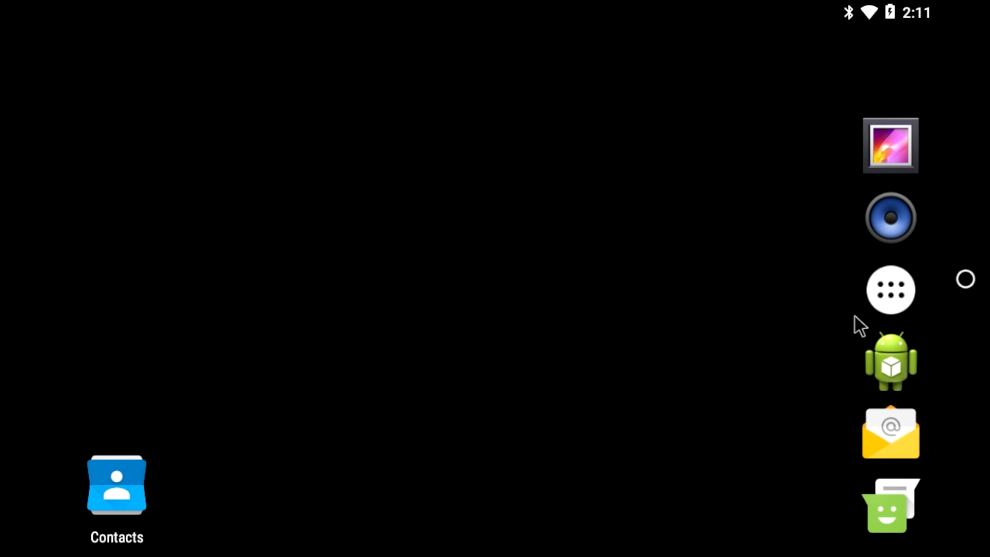
{"action": "mouse_move", "coordinate": [630, 316]}
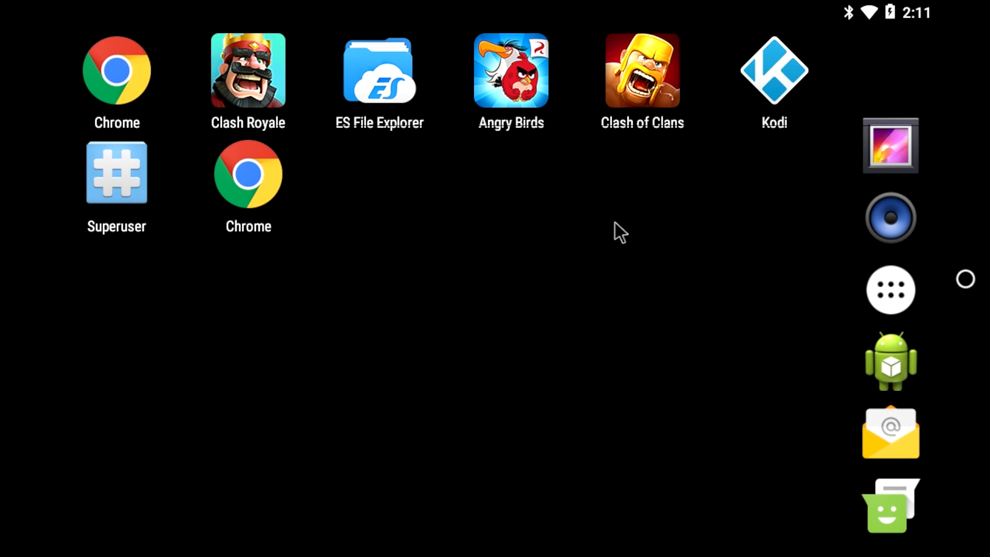
{"action": "mouse_move", "coordinate": [499, 128]}
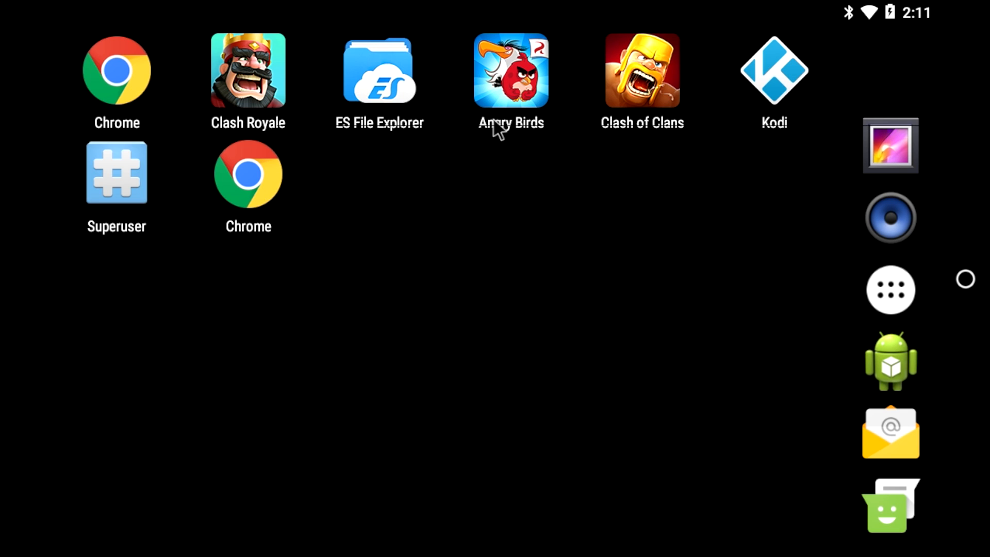
Step: Launch Angry Birds from the home-screen page of game shortcuts
{"action": "left_click", "coordinate": [510, 69]}
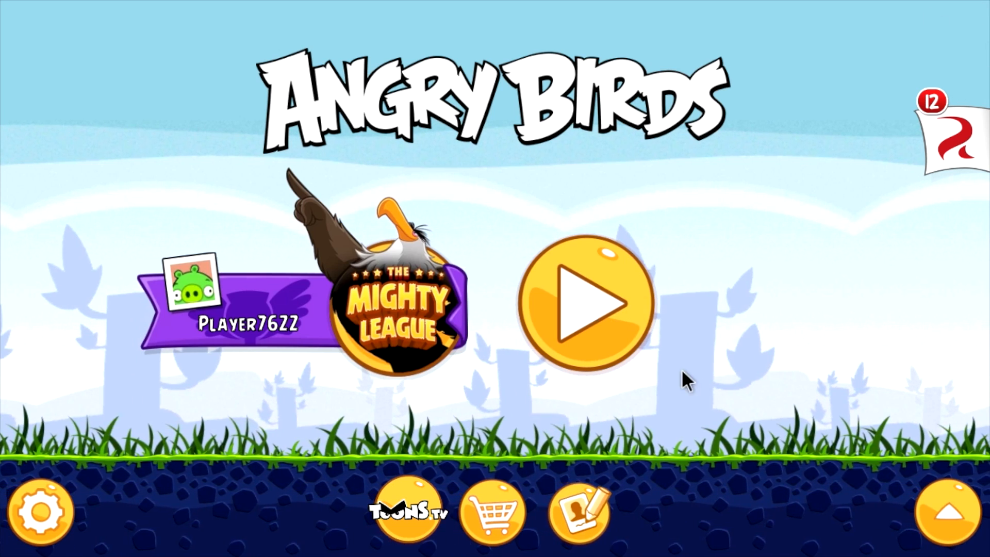
Step: Start playing level 1-2, fling birds to reach 13610 points, then pause the level
{"action": "left_click", "coordinate": [586, 302]}
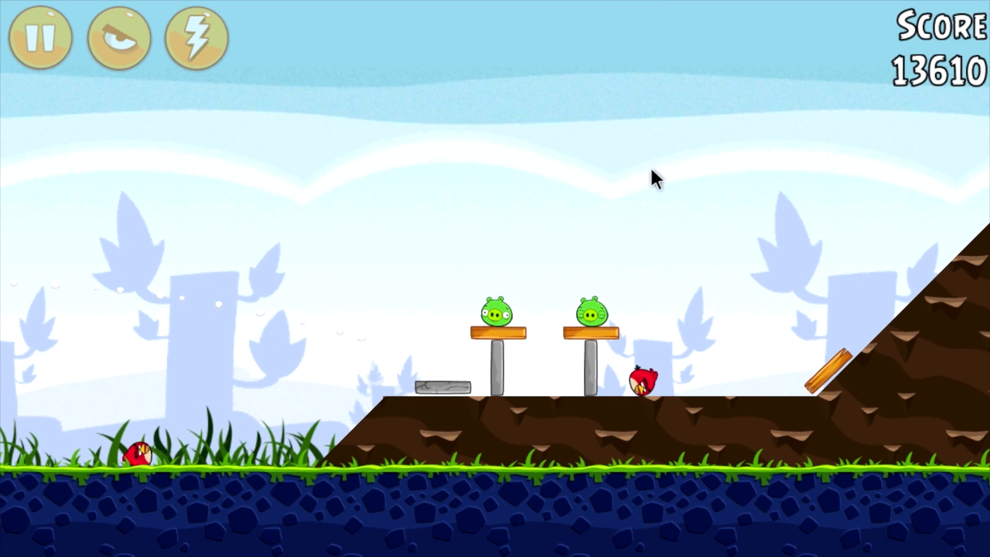
{"action": "left_click", "coordinate": [40, 38]}
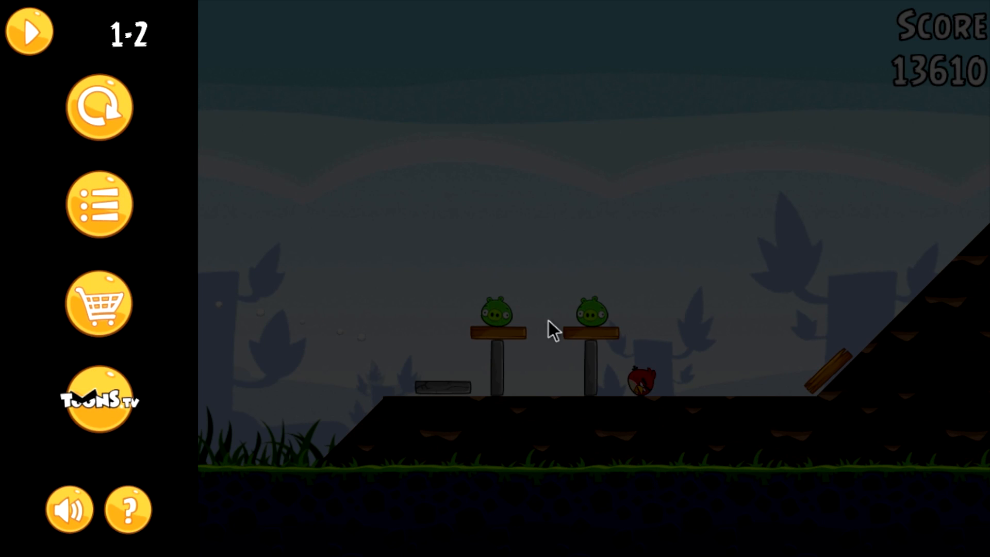
{"action": "mouse_move", "coordinate": [145, 277]}
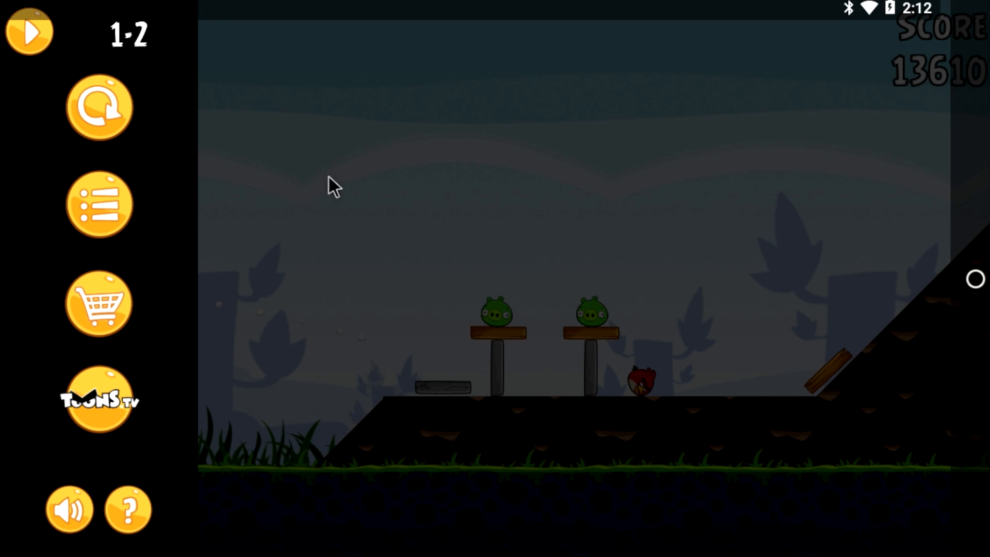
{"action": "mouse_move", "coordinate": [655, 224]}
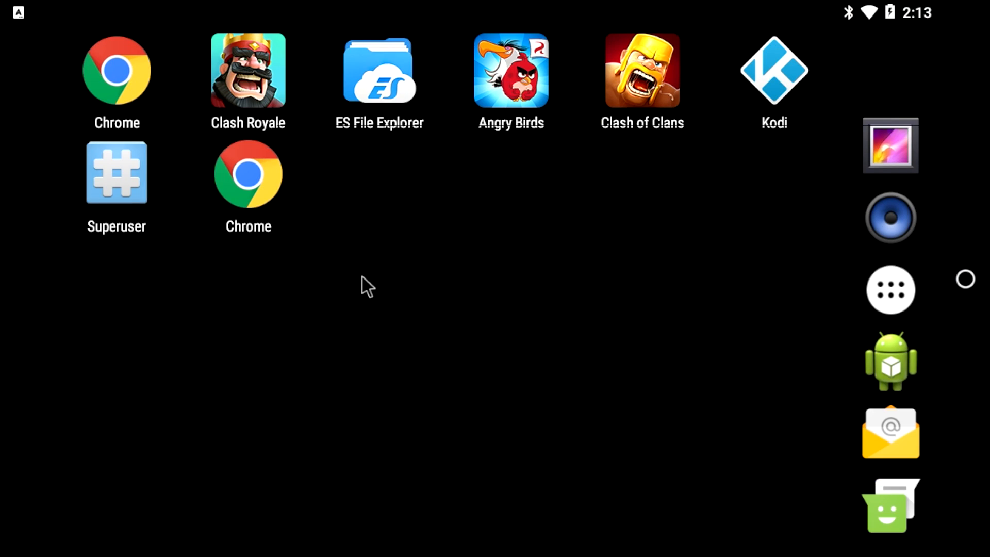
{"action": "mouse_move", "coordinate": [667, 113]}
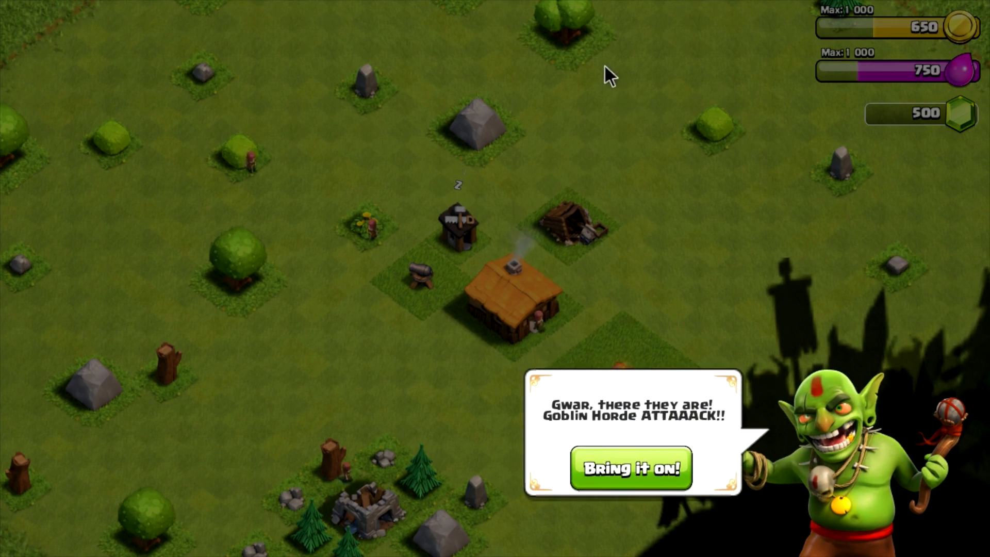
Step: Accept the goblin challenge, win the attack on the goblin camp and return home to the village
{"action": "left_click", "coordinate": [629, 468]}
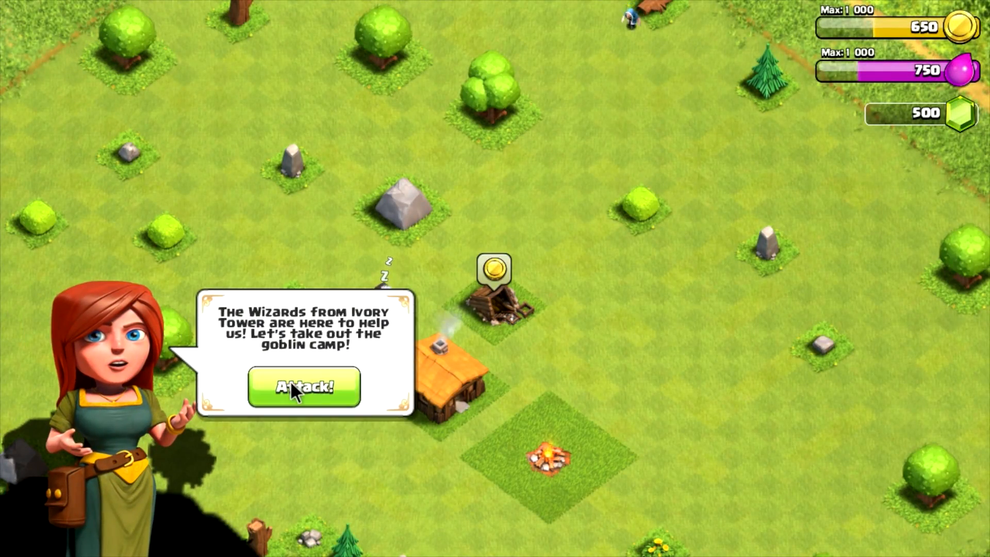
{"action": "left_click", "coordinate": [303, 386]}
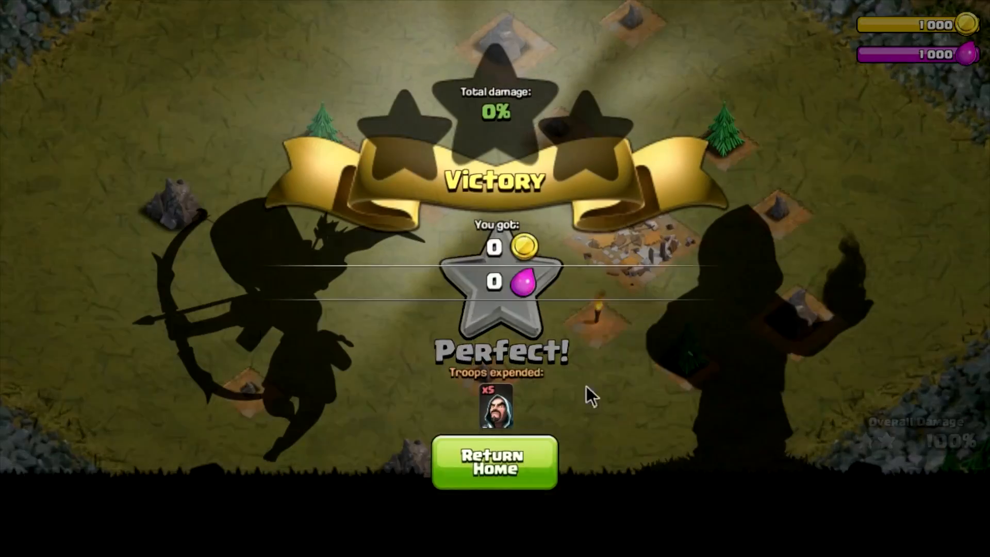
{"action": "left_click", "coordinate": [494, 461]}
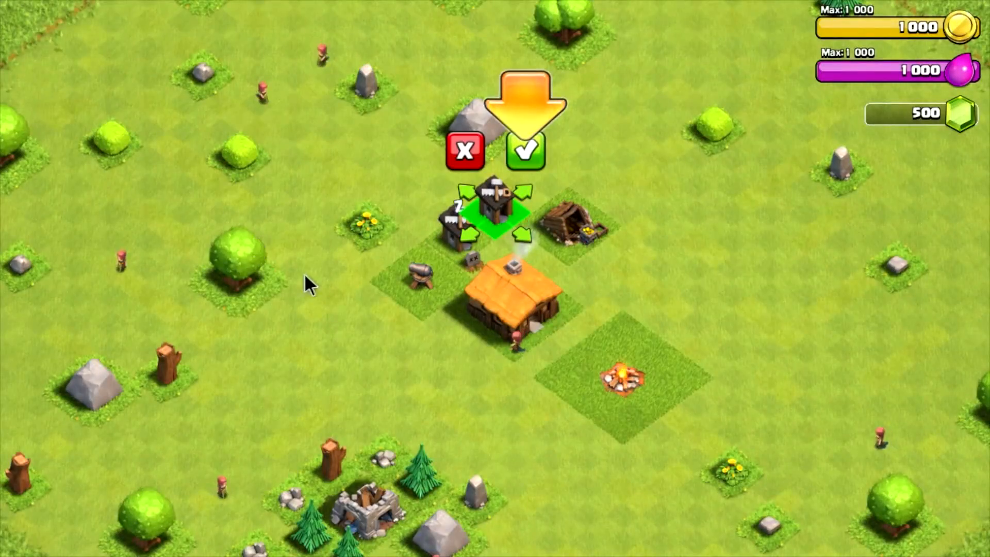
Step: Place the builder's hut, then build and instantly finish an elixir collector and elixir storage
{"action": "left_click", "coordinate": [525, 151]}
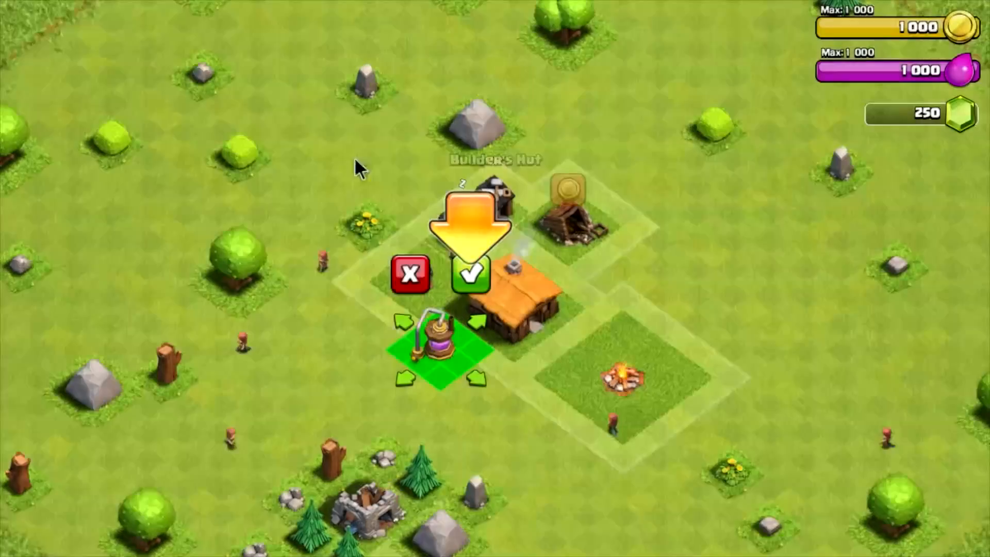
{"action": "left_click", "coordinate": [472, 274]}
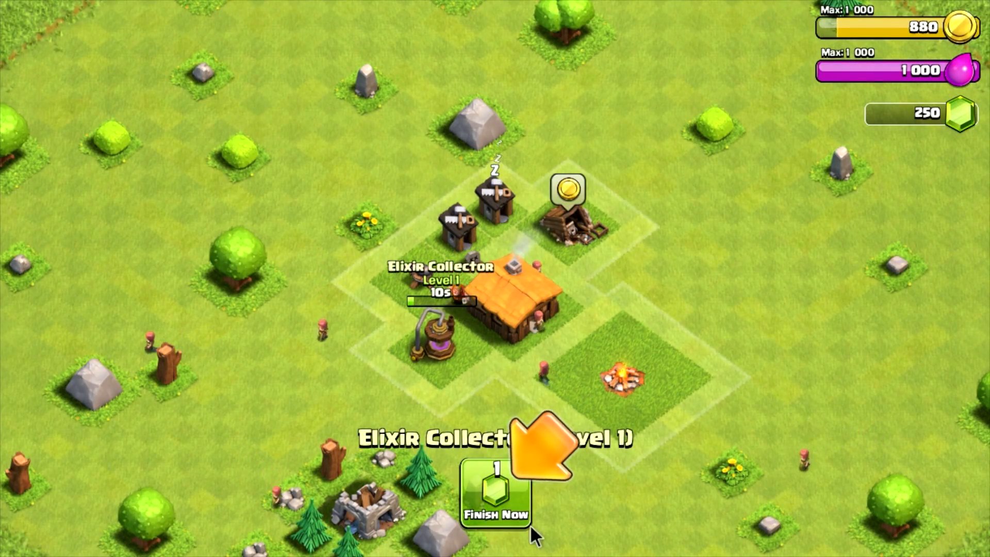
{"action": "left_click", "coordinate": [495, 499]}
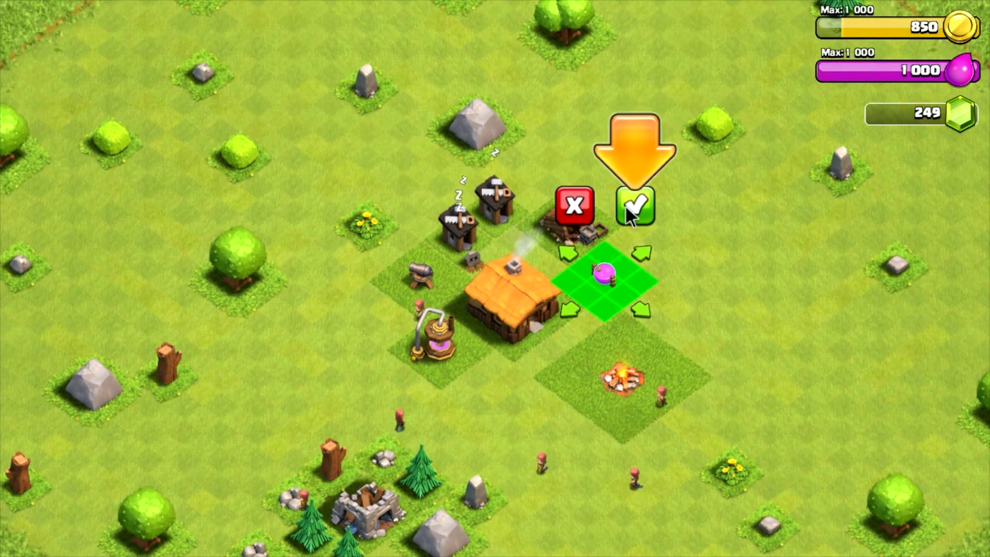
{"action": "left_click", "coordinate": [637, 205]}
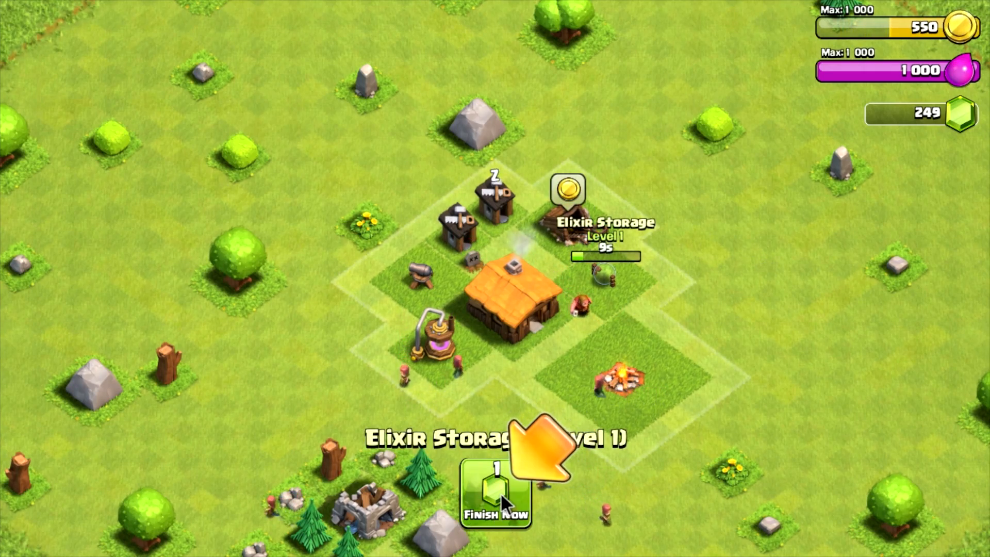
{"action": "left_click", "coordinate": [494, 499]}
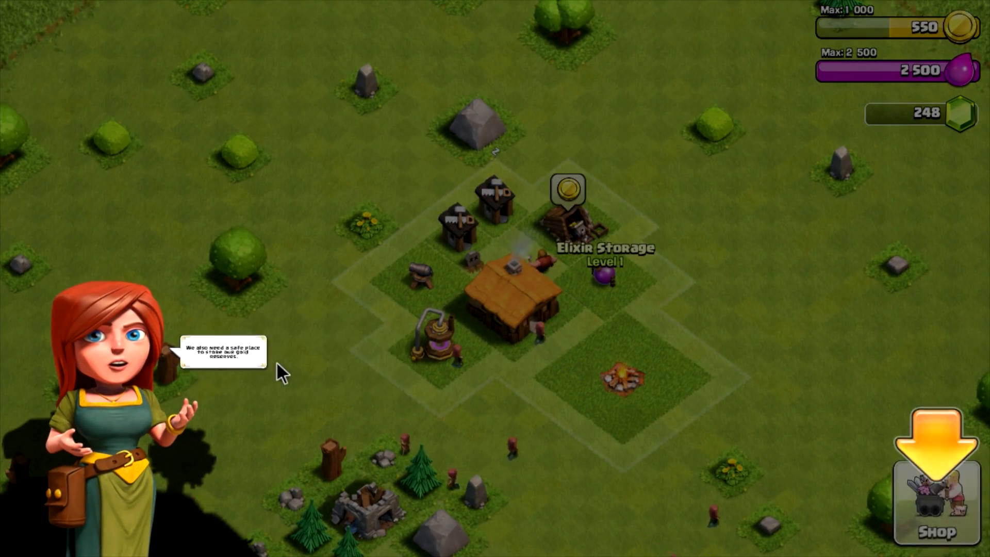
Step: Buy and place a Gold Storage from the shop, then launch Minecraft PE to its worlds list
{"action": "left_click", "coordinate": [934, 505]}
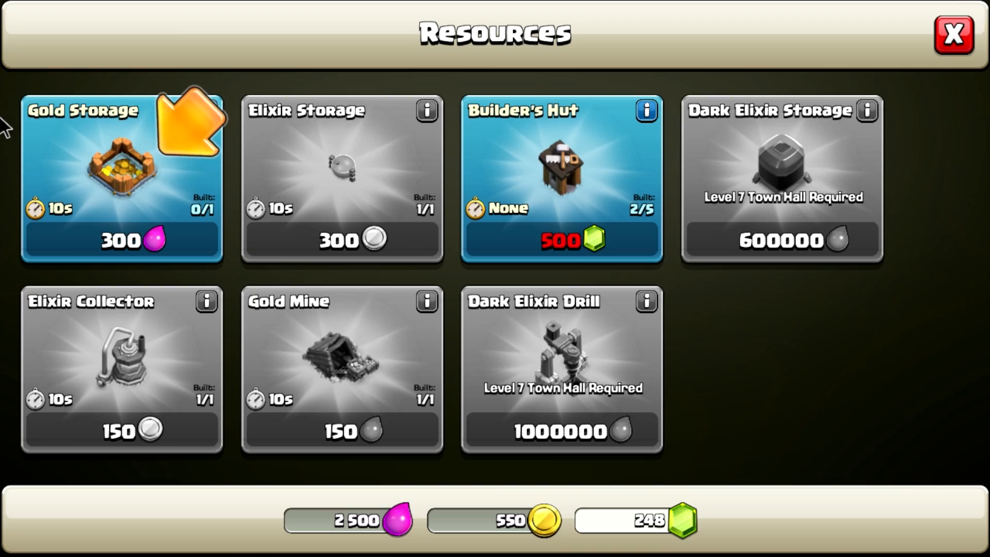
{"action": "left_click", "coordinate": [122, 179]}
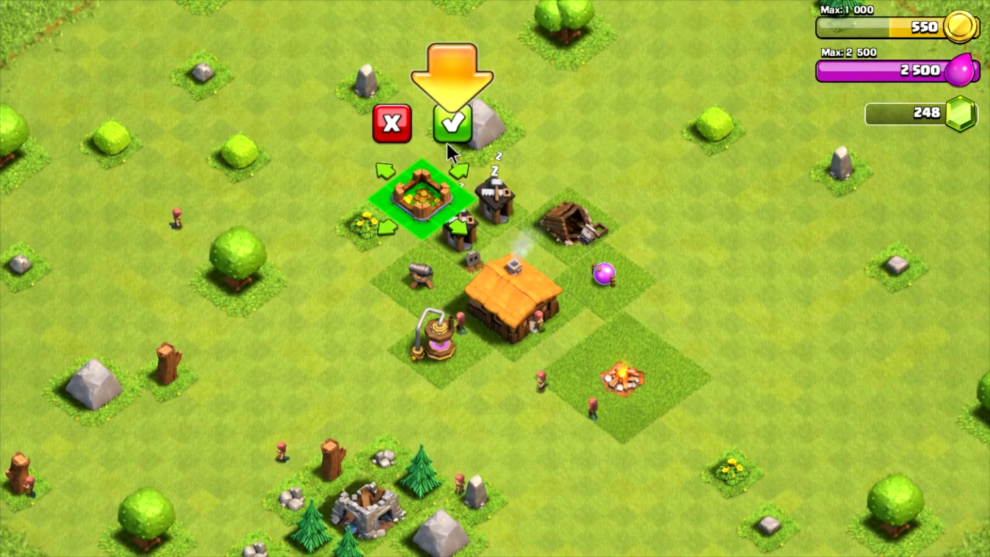
{"action": "left_click", "coordinate": [451, 122]}
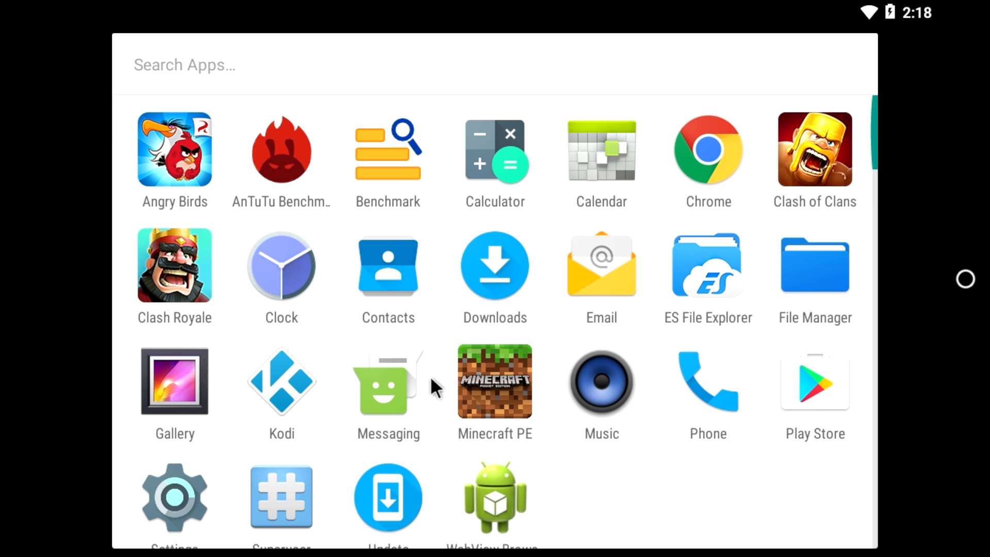
{"action": "left_click", "coordinate": [494, 381]}
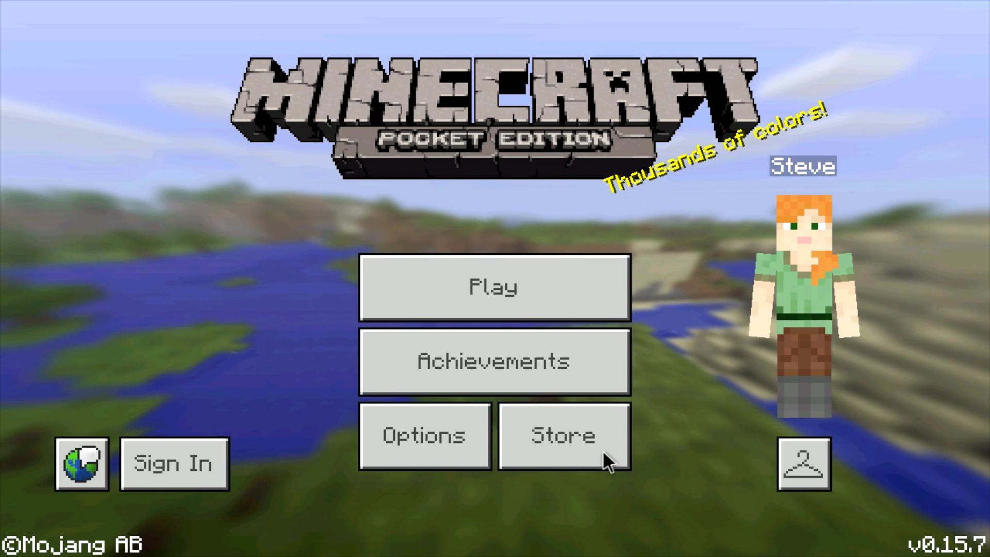
{"action": "left_click", "coordinate": [494, 287]}
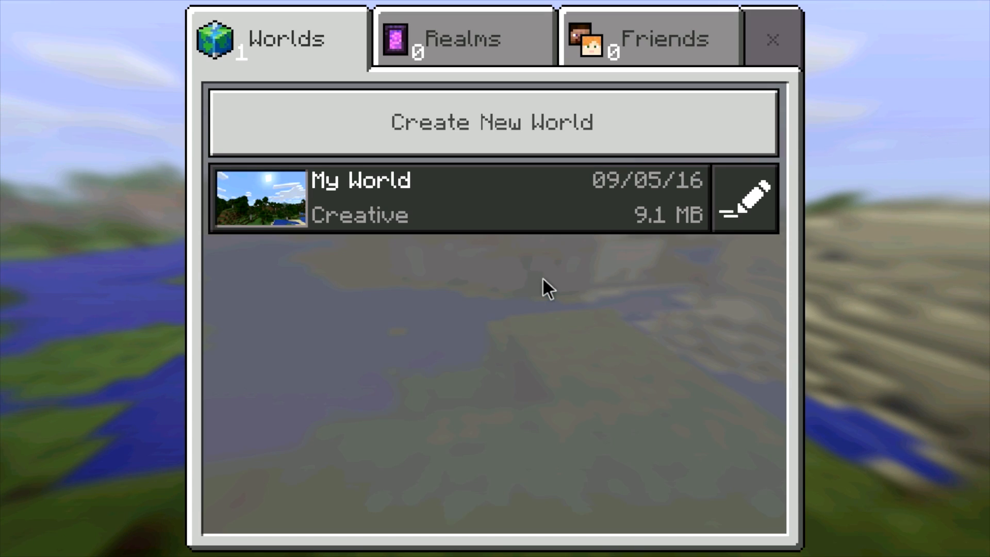
Step: Load My World from the Worlds tab and play before leaving to the home screen
{"action": "left_click", "coordinate": [442, 198]}
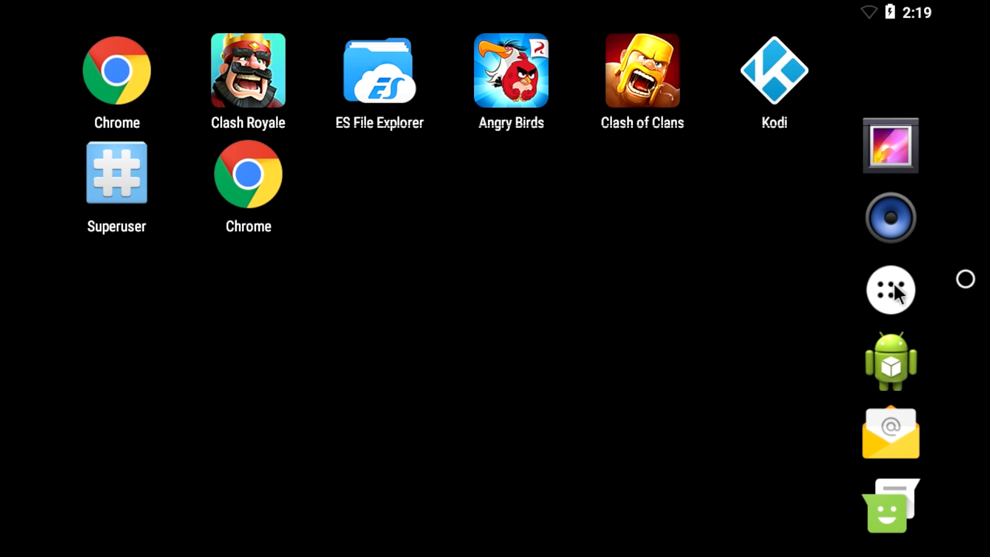
Step: Open the app drawer, reopen it and scroll through the full list of installed apps
{"action": "left_click", "coordinate": [890, 288]}
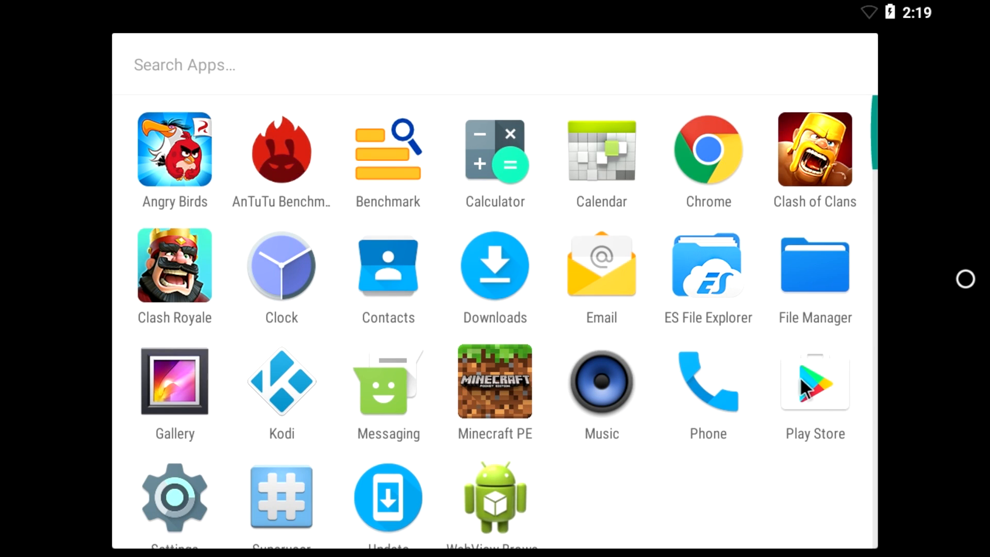
{"action": "mouse_move", "coordinate": [184, 189]}
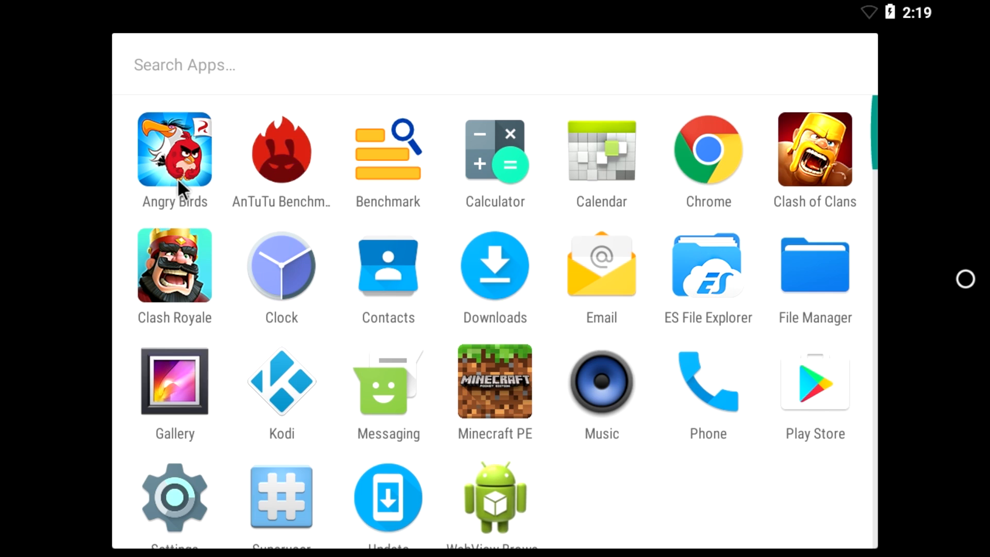
{"action": "mouse_move", "coordinate": [75, 276]}
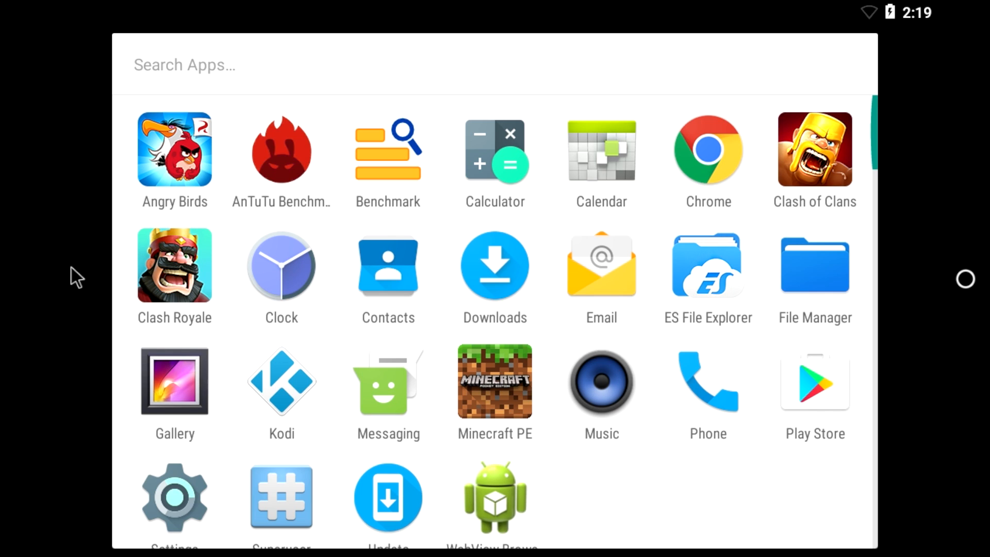
{"action": "mouse_move", "coordinate": [877, 158]}
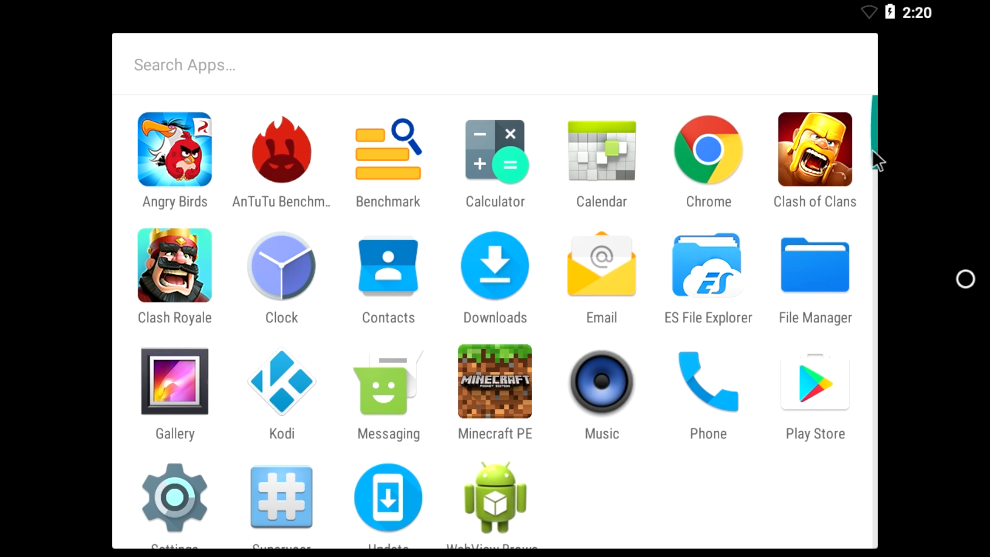
{"action": "mouse_move", "coordinate": [442, 414]}
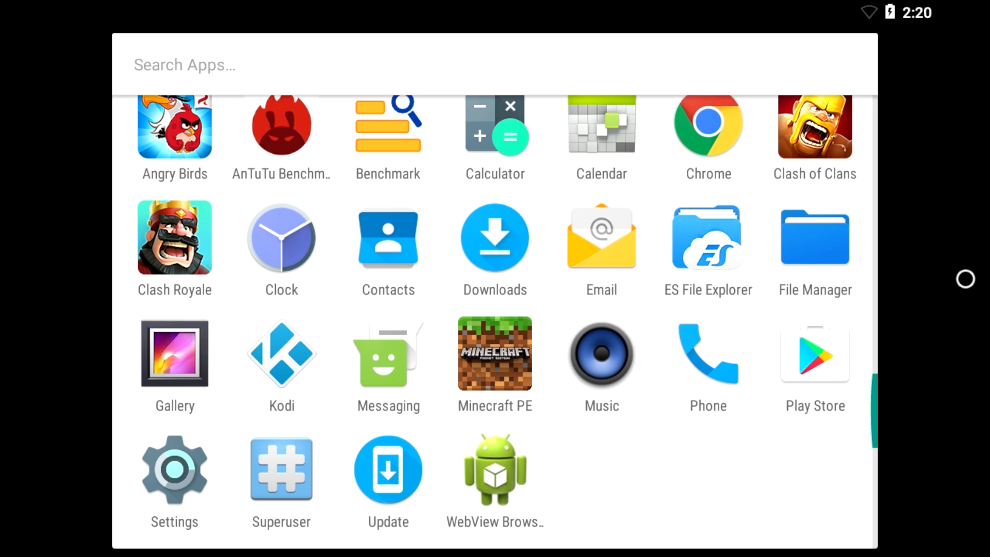
{"action": "mouse_move", "coordinate": [624, 477]}
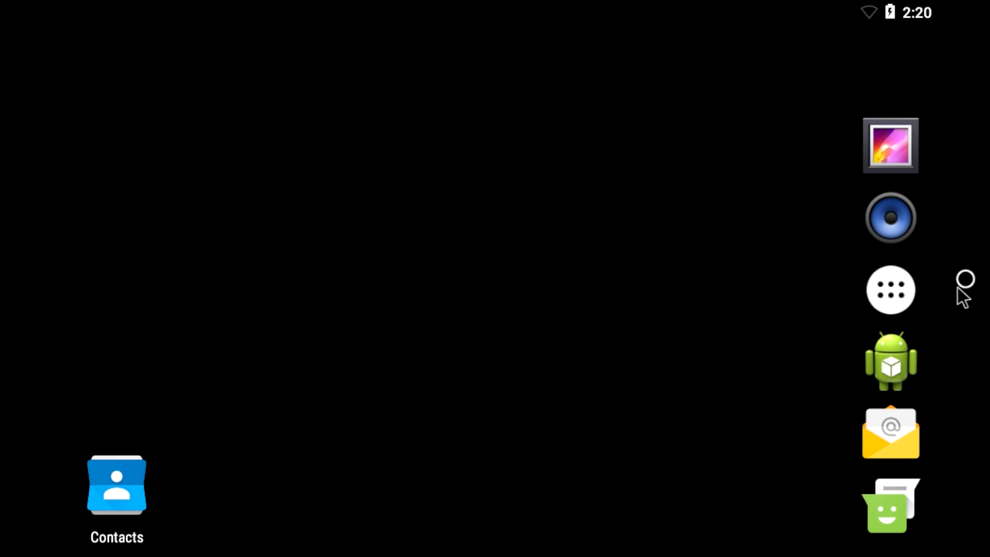
{"action": "left_click", "coordinate": [890, 289]}
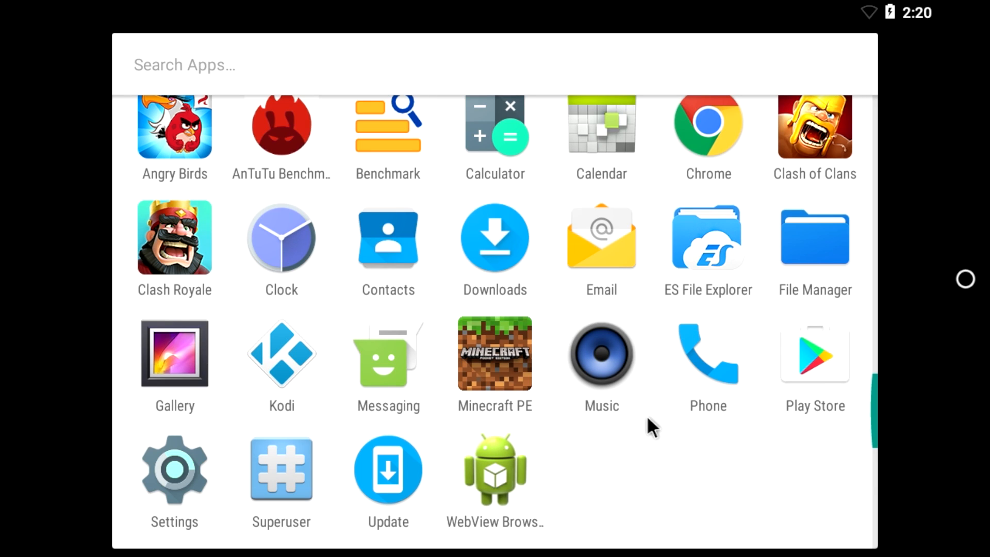
{"action": "scroll", "scroll_direction": "down", "scroll_amount": 3}
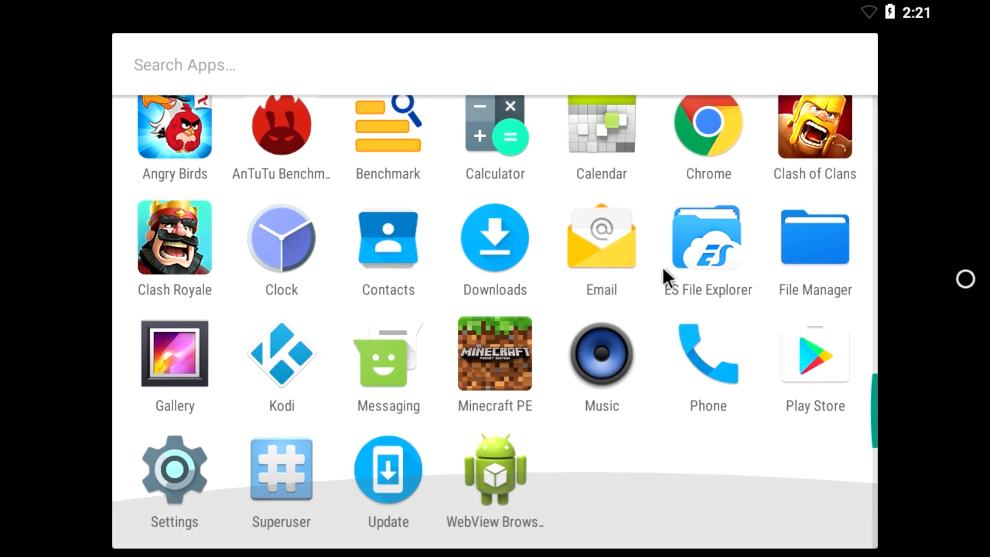
{"action": "scroll", "scroll_direction": "up", "scroll_amount": 3}
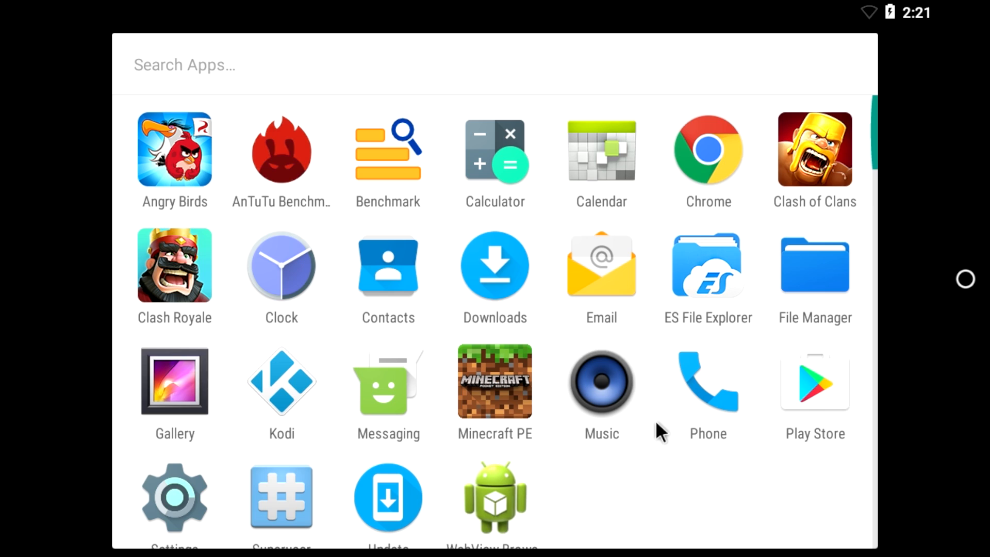
{"action": "mouse_move", "coordinate": [366, 395]}
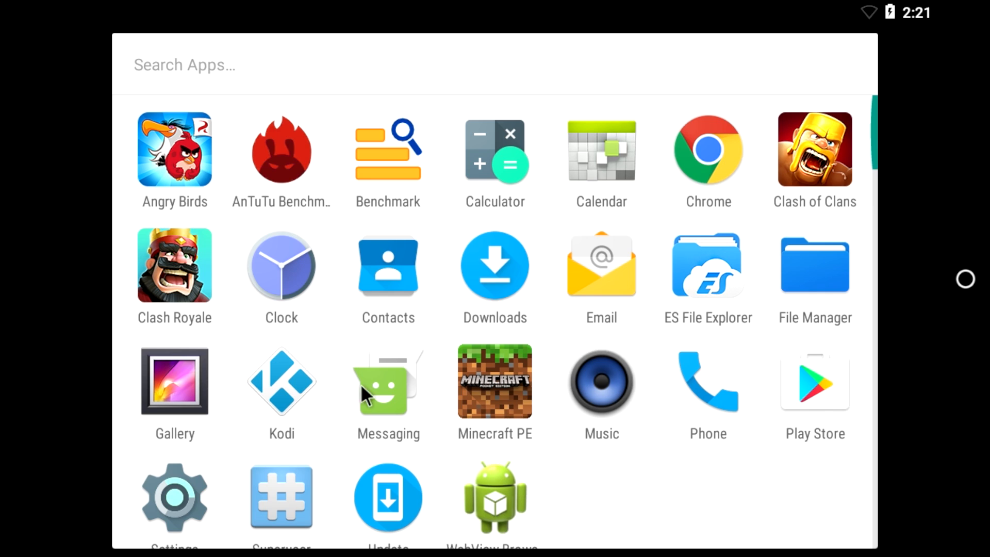
{"action": "mouse_move", "coordinate": [271, 386]}
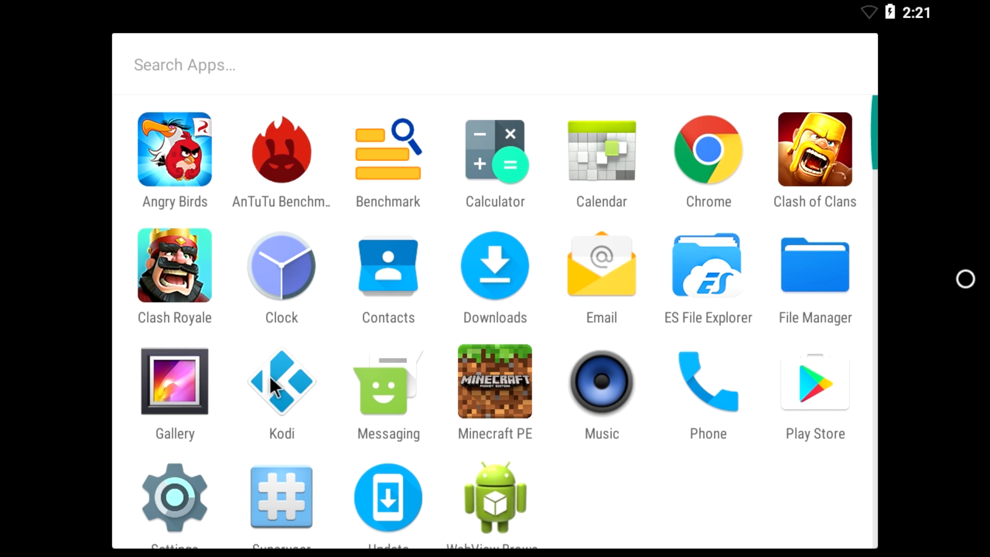
{"action": "mouse_move", "coordinate": [297, 398]}
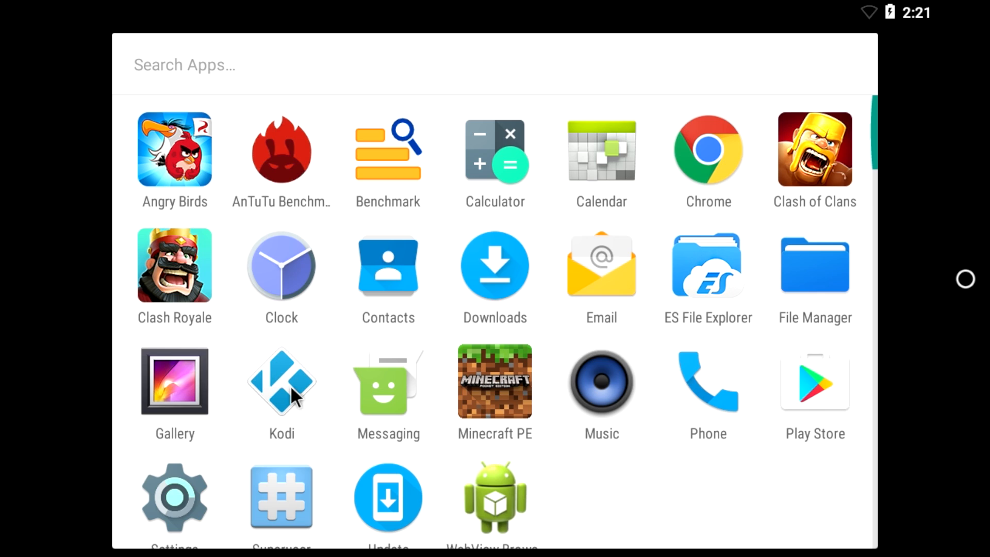